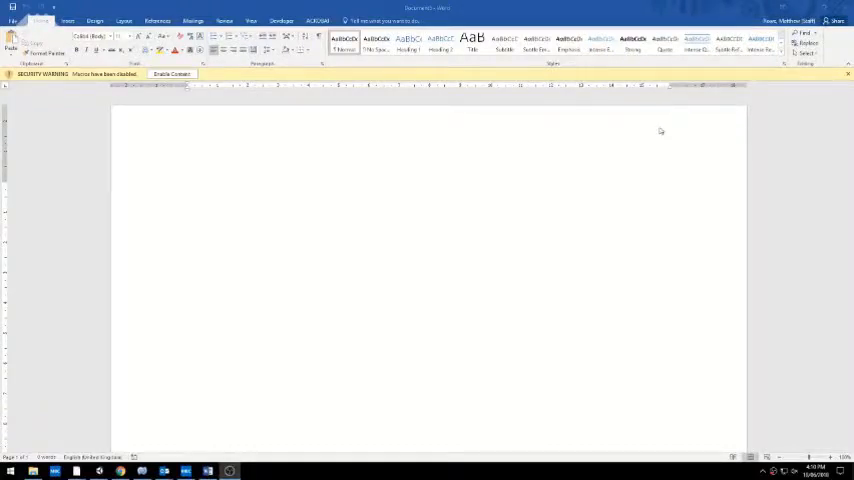
mouse_move(668, 137)
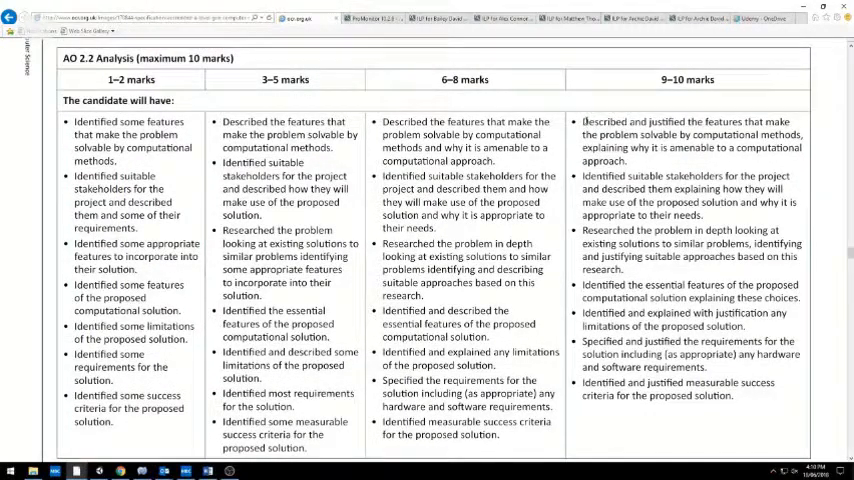
Return to Word, where a notice reports Normal.dotm is locked for editing
double_click(603, 121)
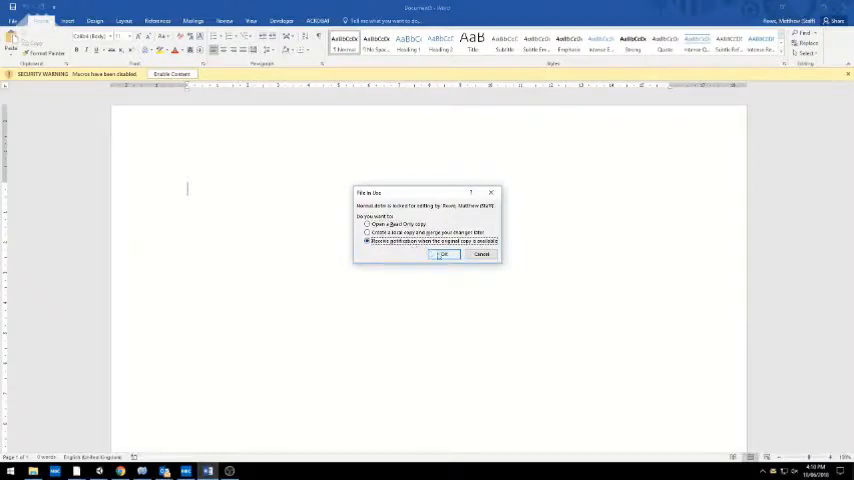
Dismiss the locked-template notice and insert the Sideline cover page
click(443, 254)
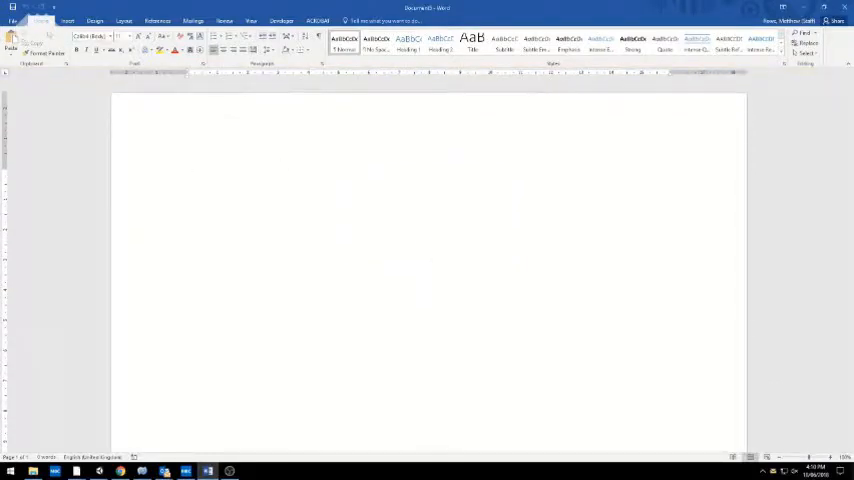
click(67, 20)
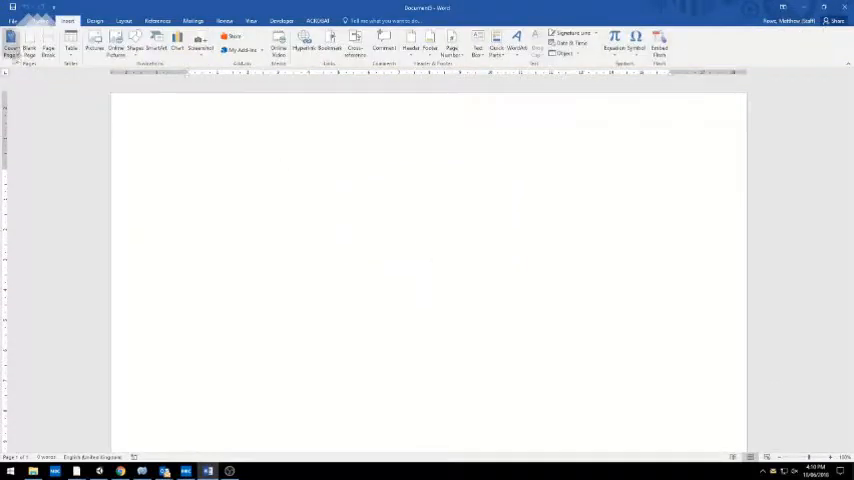
click(11, 48)
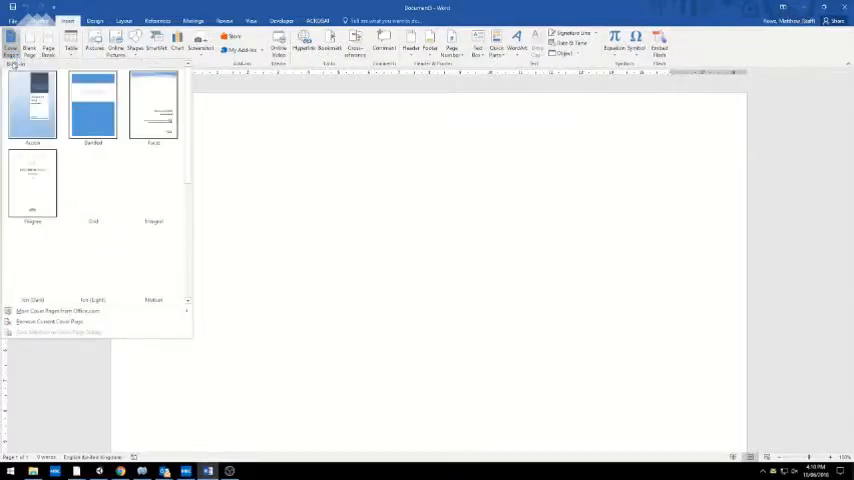
scroll(down, 3)
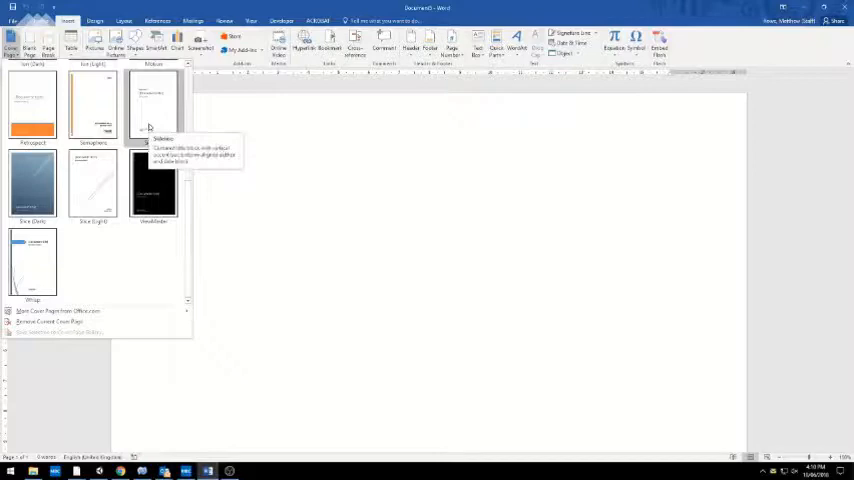
click(152, 185)
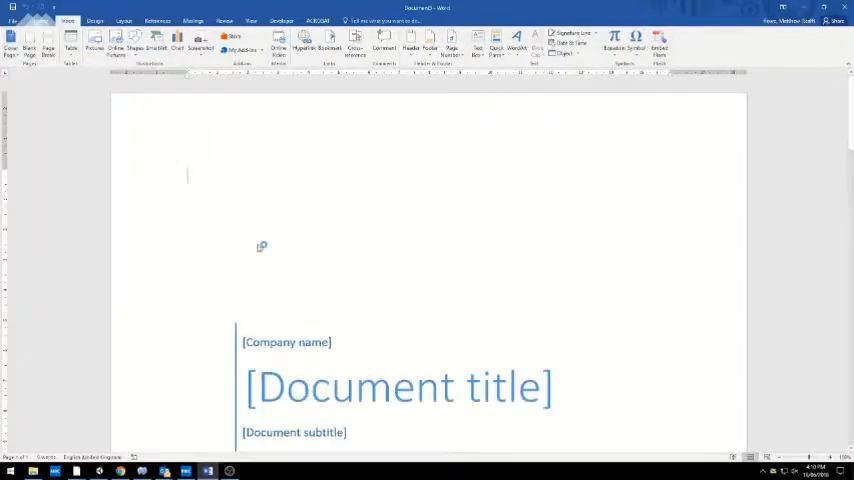
scroll(up, 3)
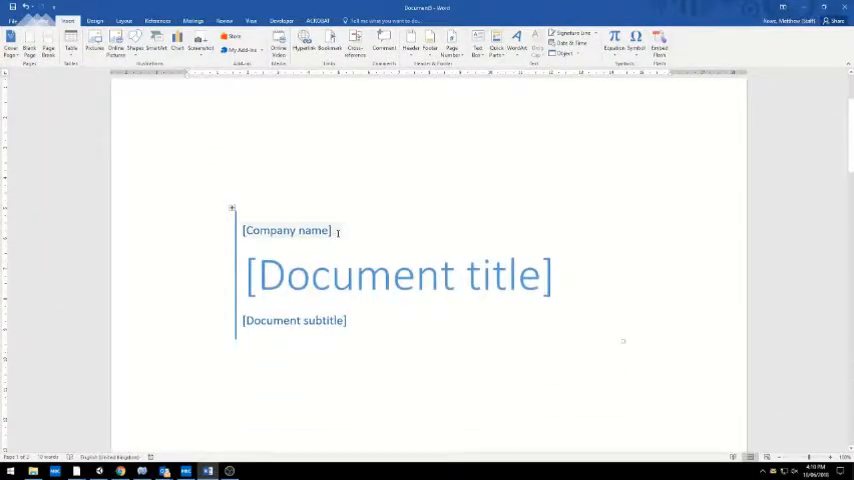
Fill the cover with H446/03, 'My programming project' and 'A2 Computer Science 2018'
click(285, 230)
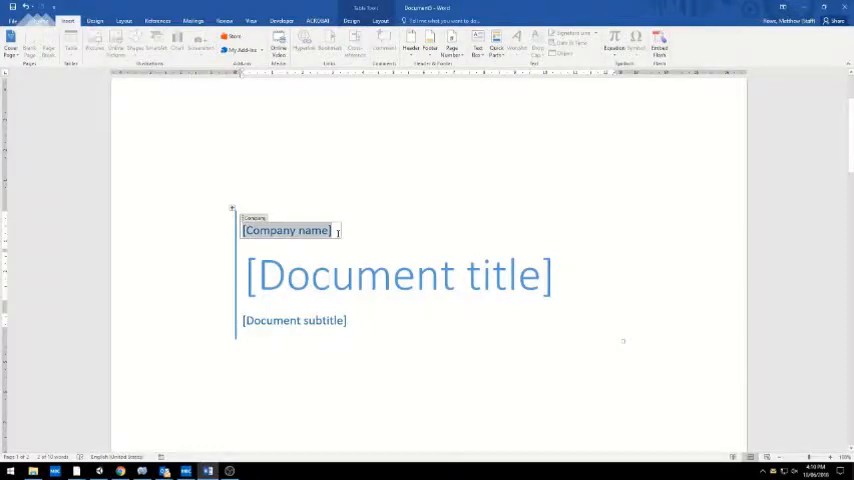
text(44)
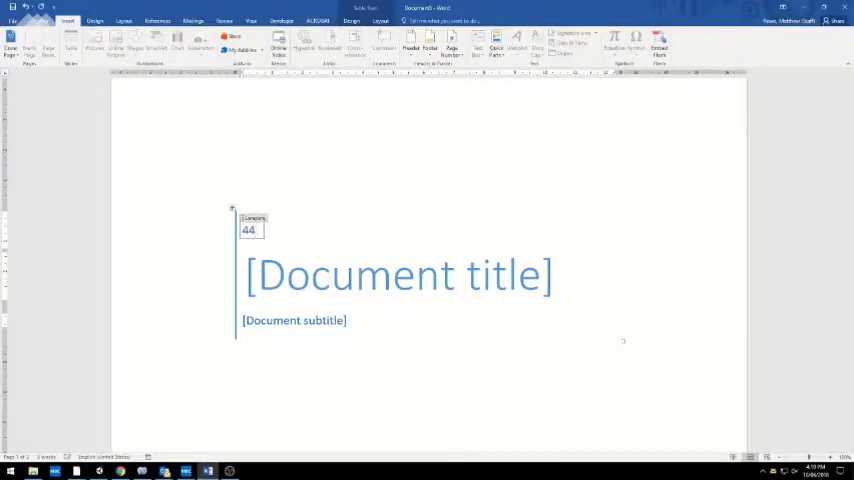
text(H)
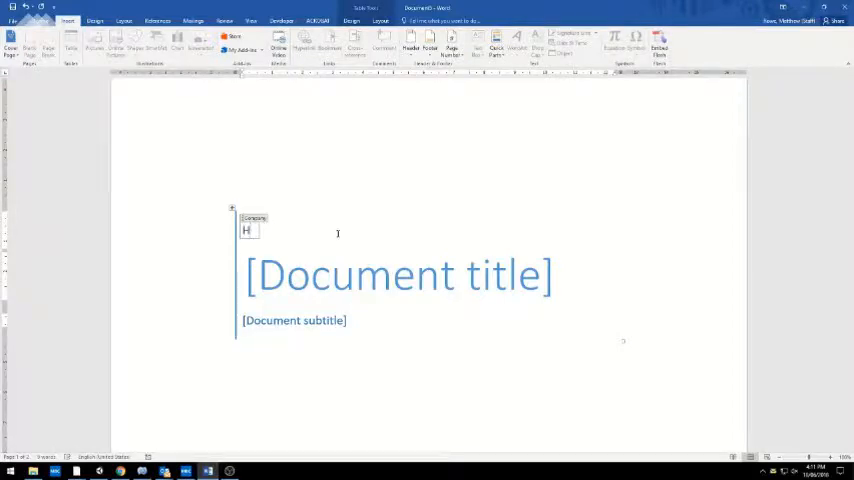
text(446/03)
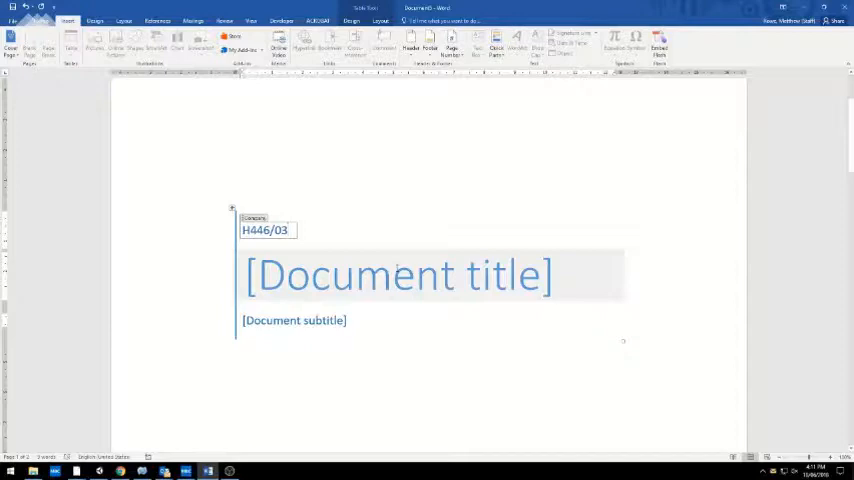
click(398, 275)
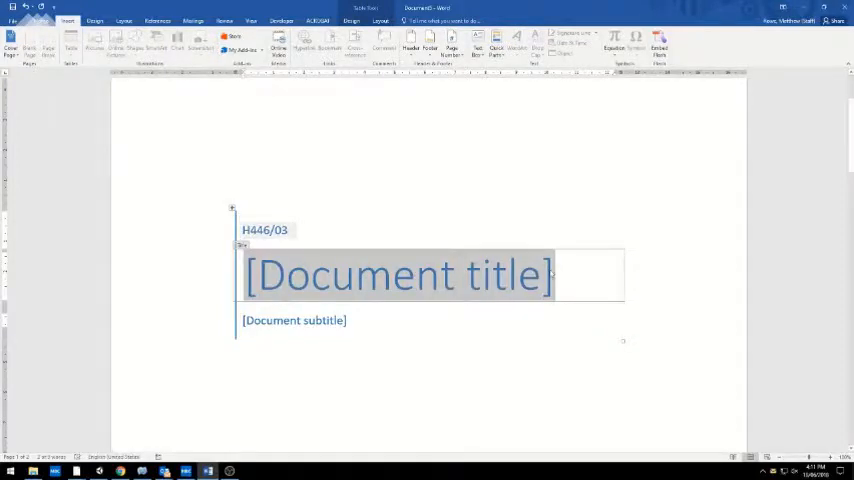
text(My)
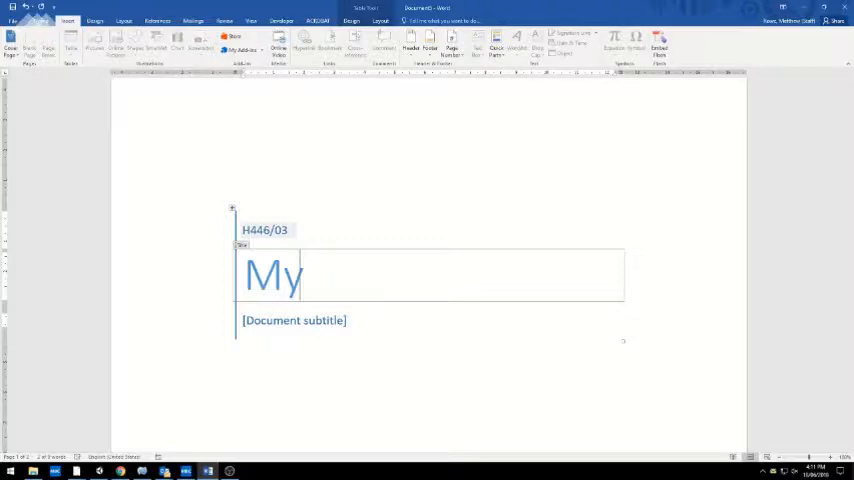
text(programming project)
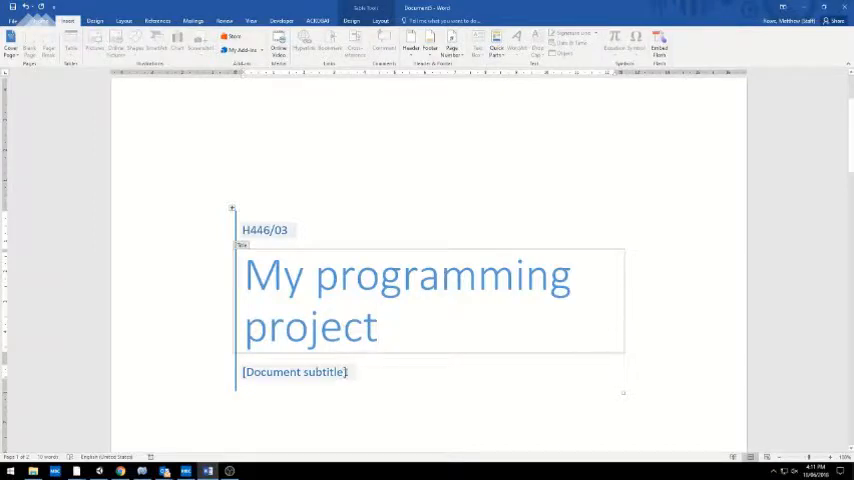
click(294, 371)
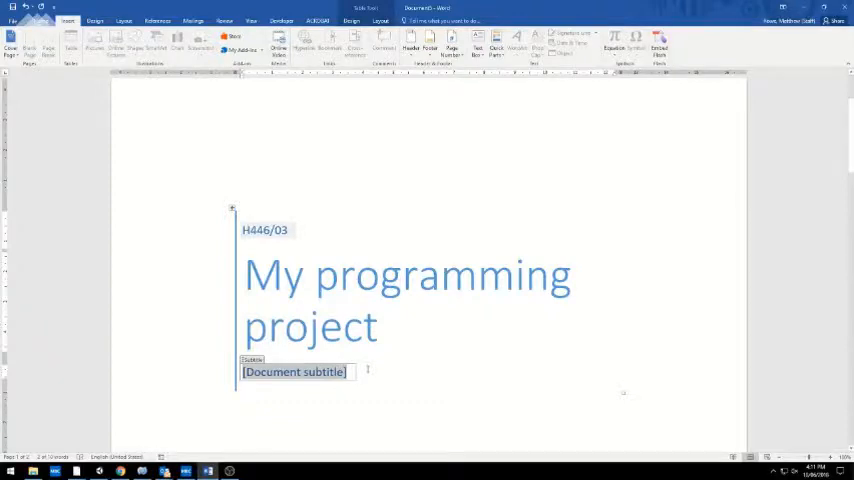
text(A2)
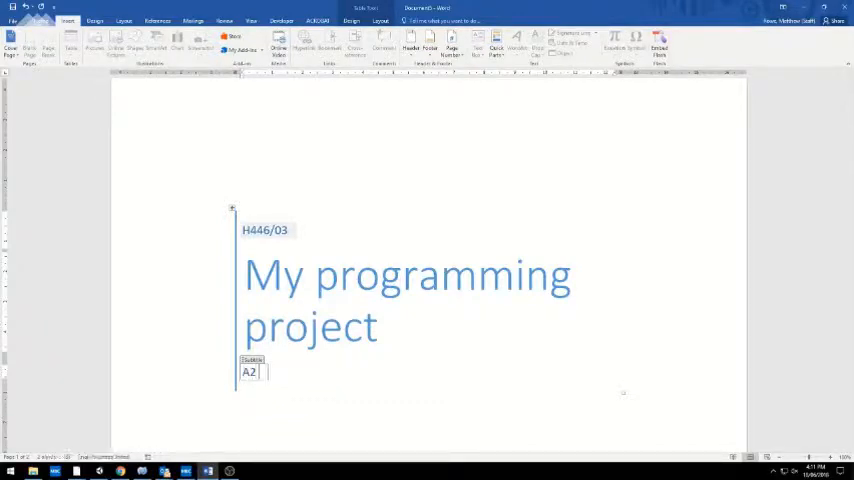
text(Co)
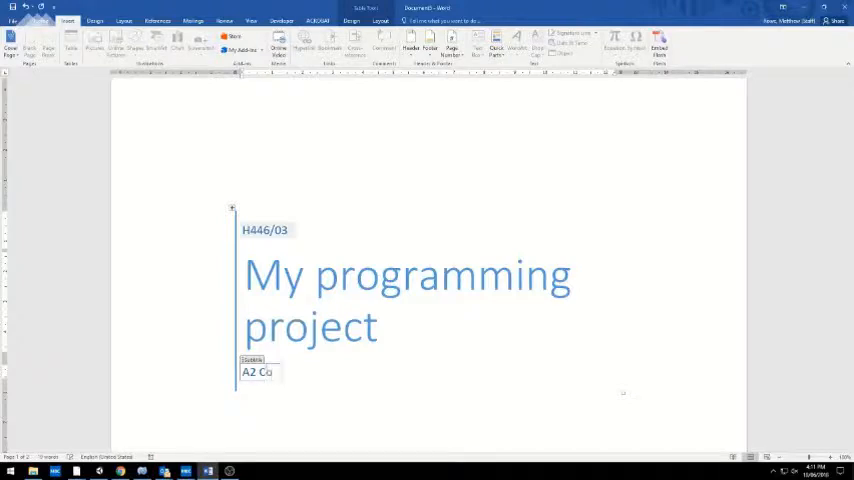
text(mputer Science)
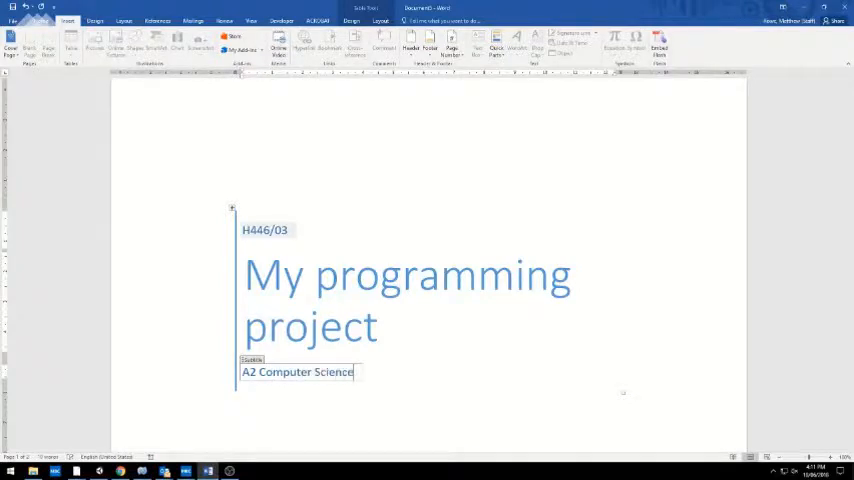
text(2018)
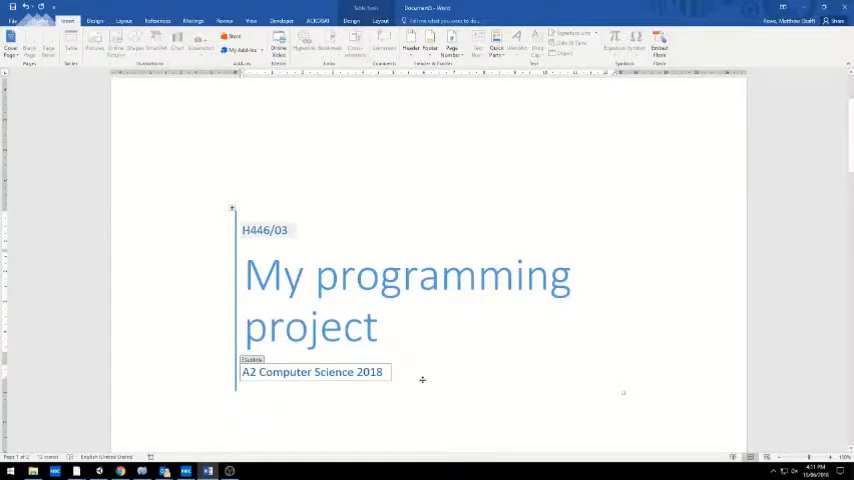
Insert the Automatic Table 1 table of contents on page 2
scroll(down, 3)
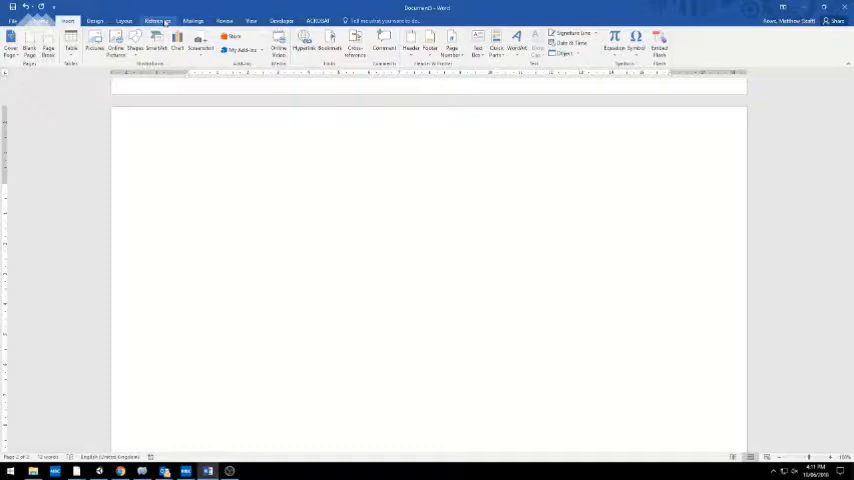
click(15, 45)
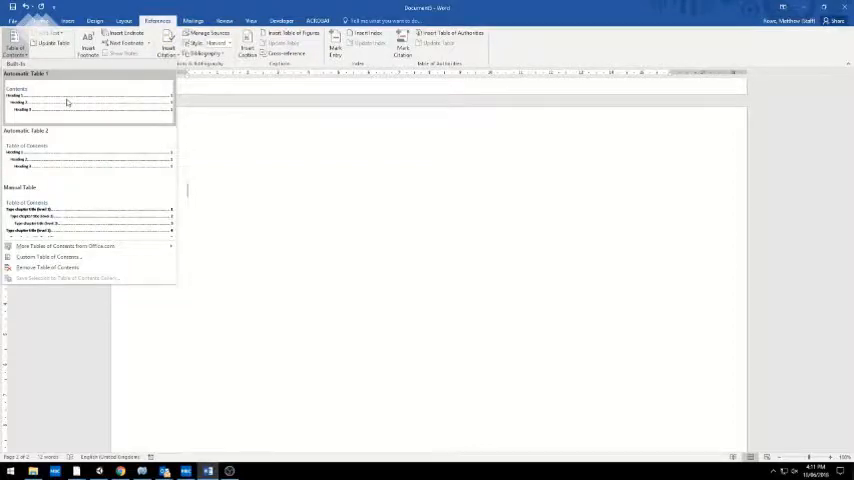
click(88, 100)
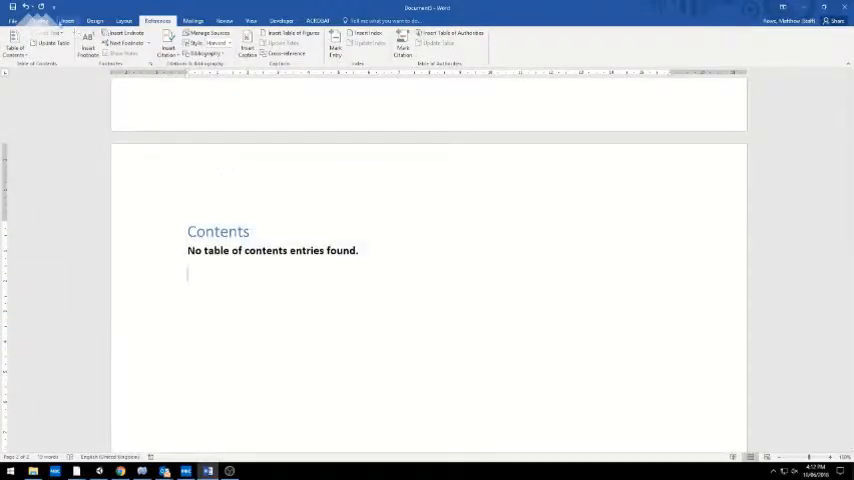
Select the 9–10 mark Analysis criteria in the mark scheme and return to Word
click(67, 20)
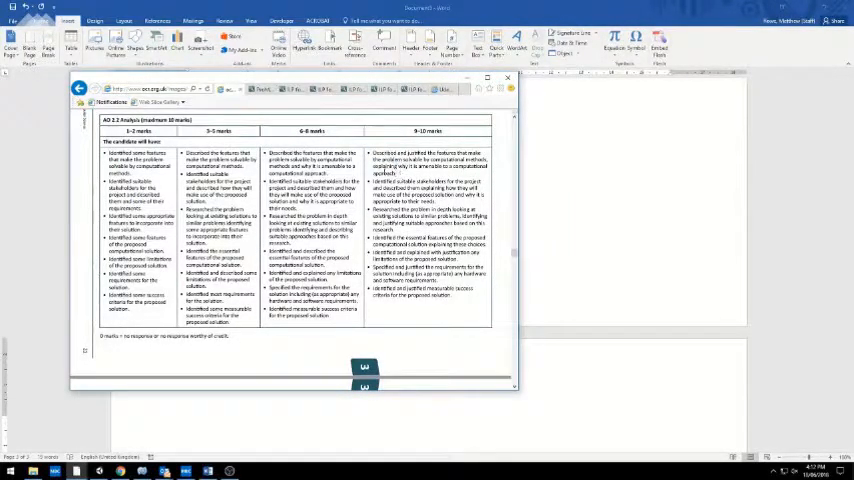
double_click(388, 153)
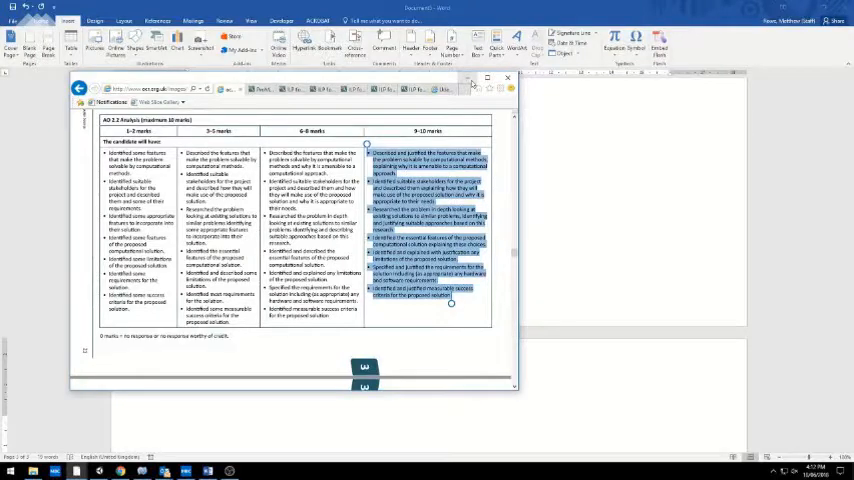
click(508, 78)
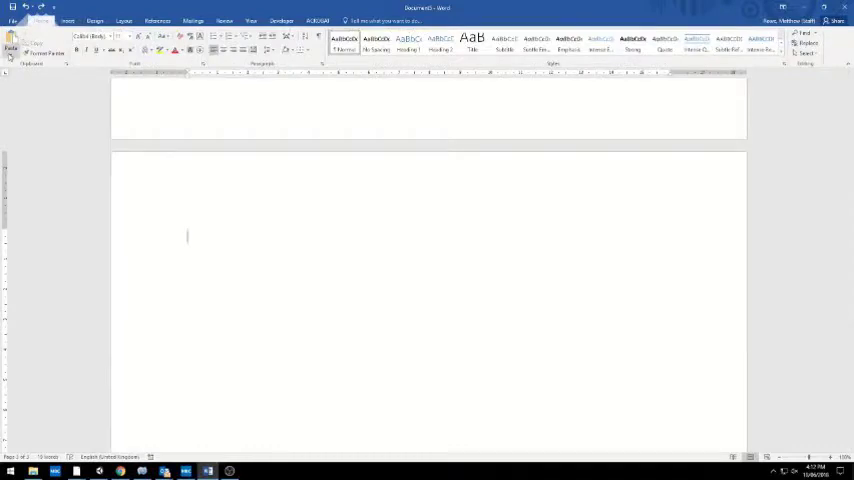
Paste the Analysis criteria and style the first sentence as Heading 1
click(12, 50)
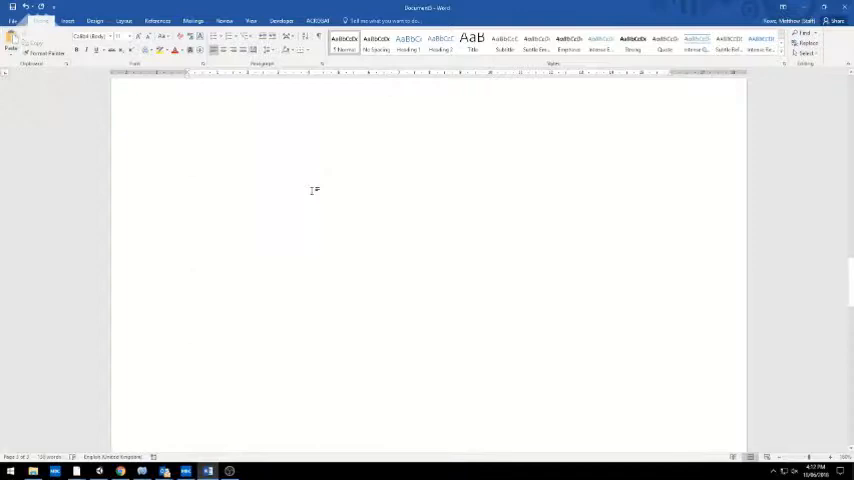
scroll(down, 3)
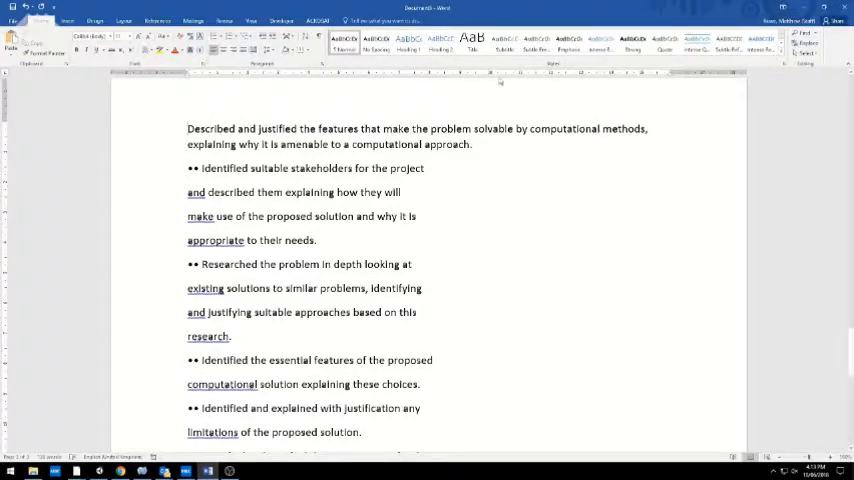
click(408, 43)
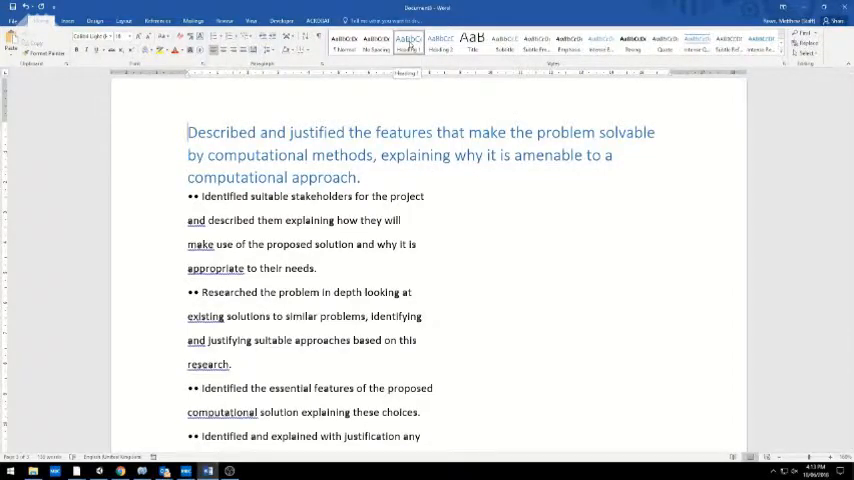
Give the Heading 1 style 1. 2. 3. numbering in Modify Style
right_click(407, 40)
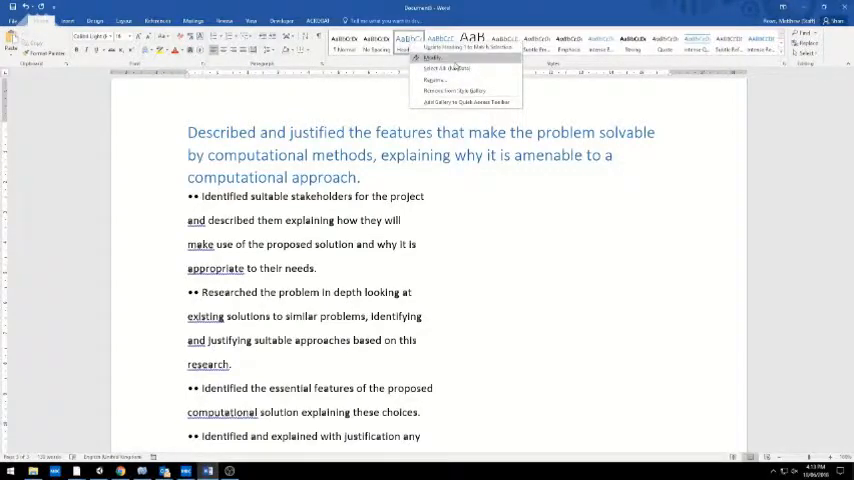
click(434, 57)
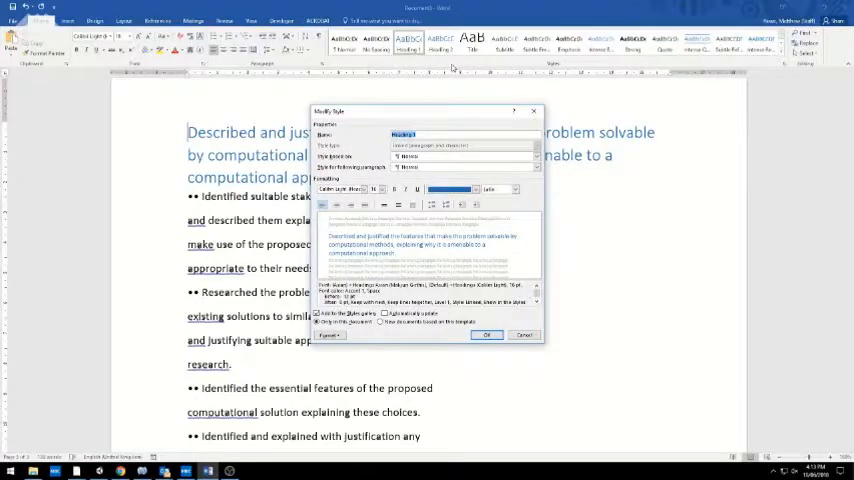
click(475, 189)
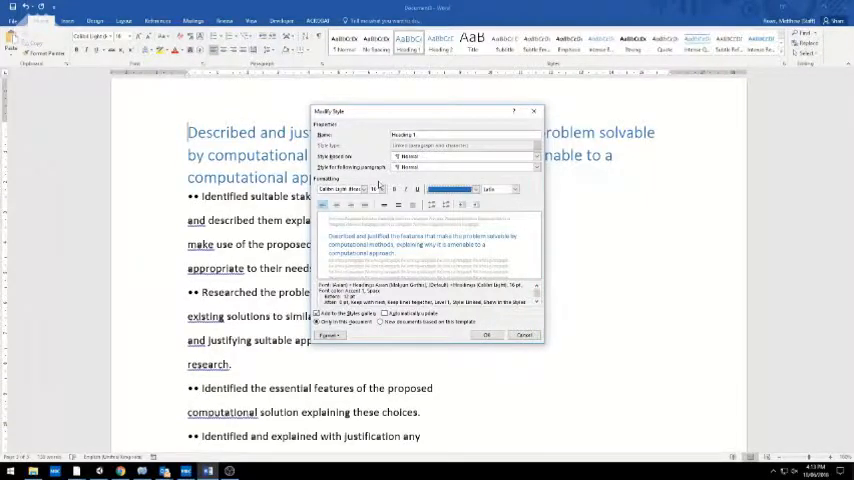
click(329, 335)
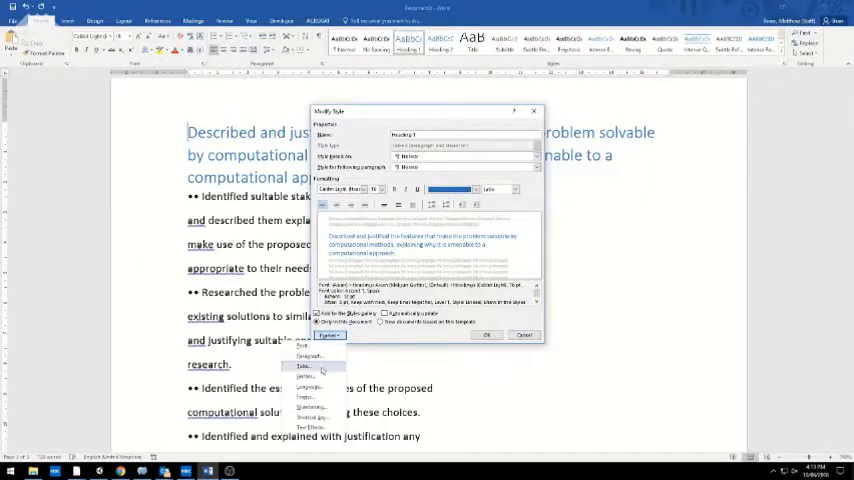
click(307, 366)
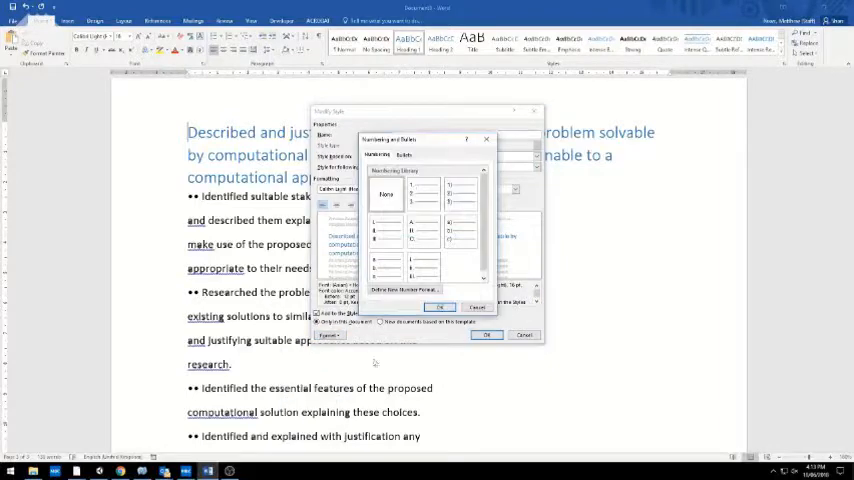
click(423, 190)
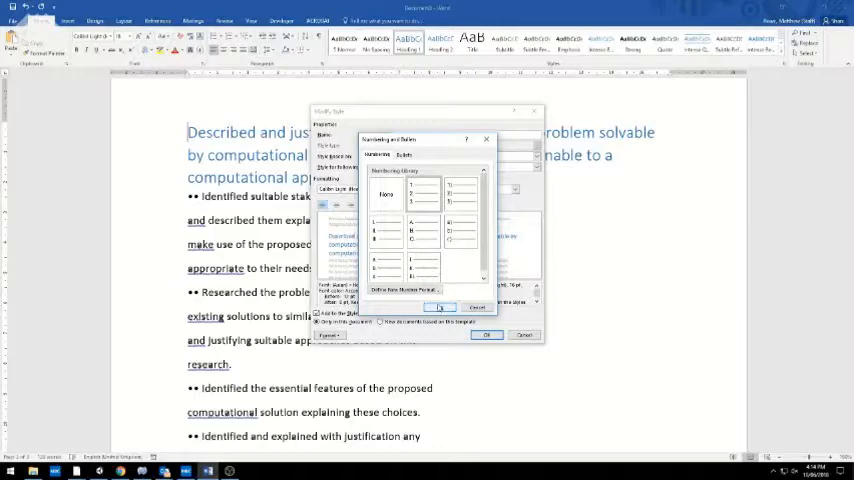
click(439, 307)
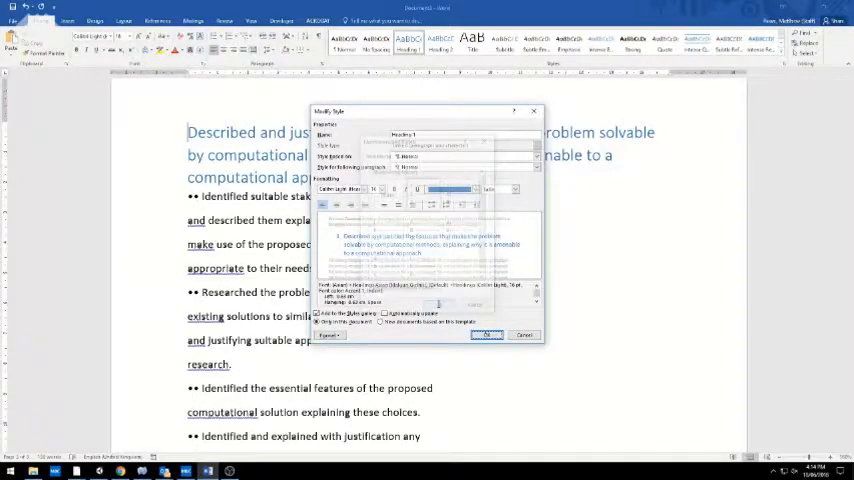
Save the numbered Heading 1 style so the first criterion reads as heading 1
click(487, 334)
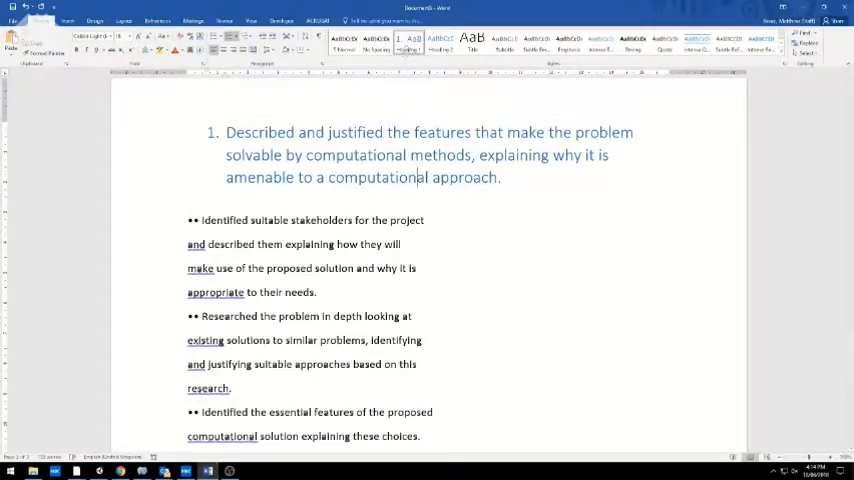
right_click(407, 42)
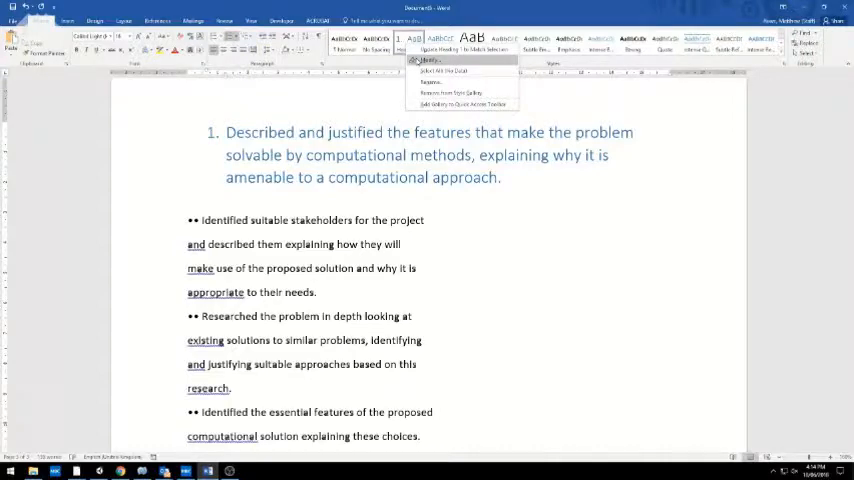
Turn on Page break before in the Heading 1 paragraph settings and save the style
click(430, 60)
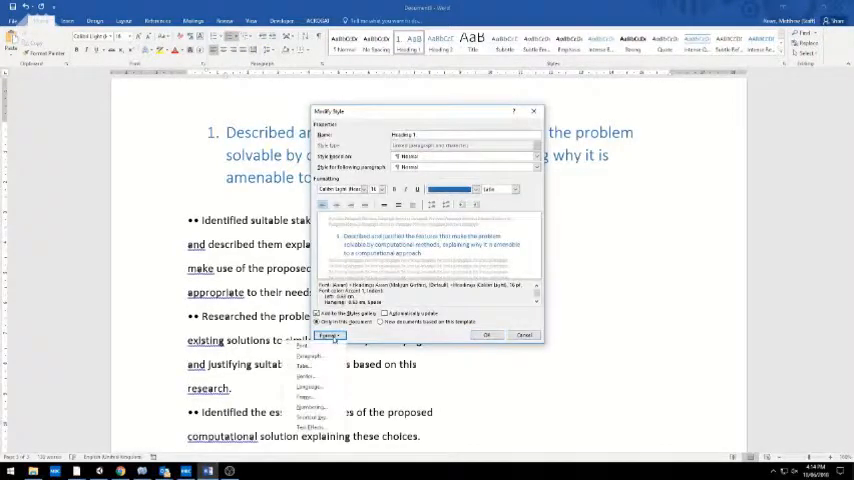
click(309, 355)
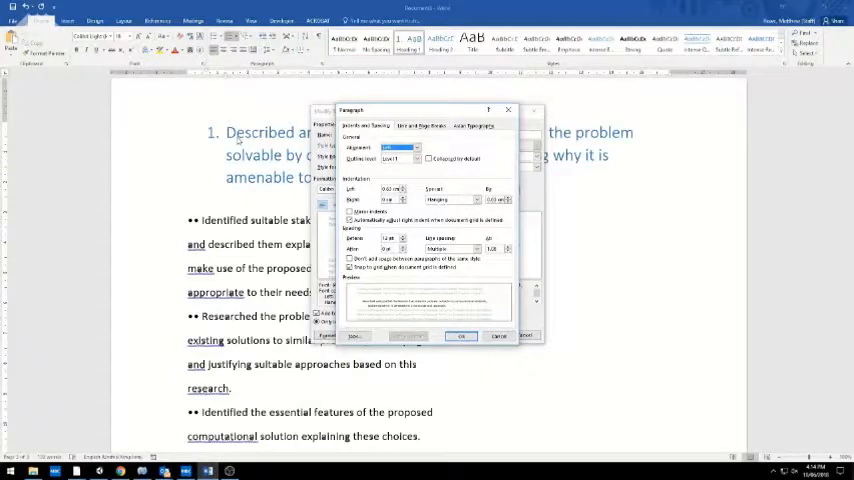
click(420, 125)
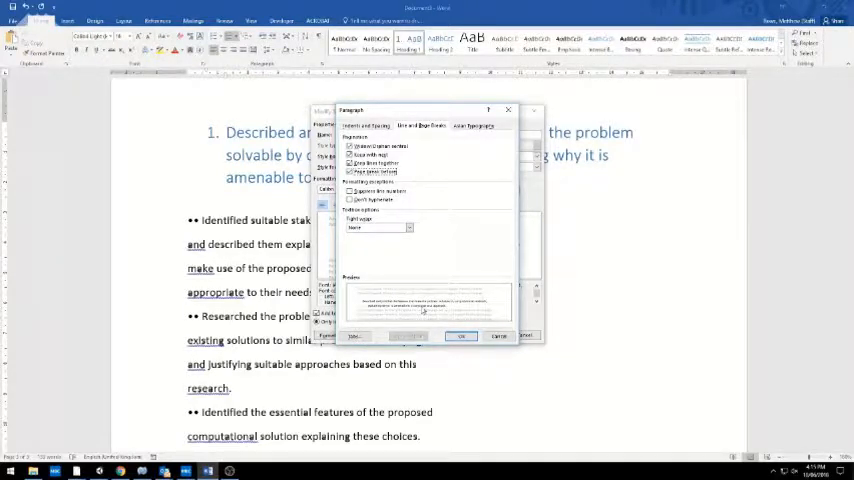
click(462, 335)
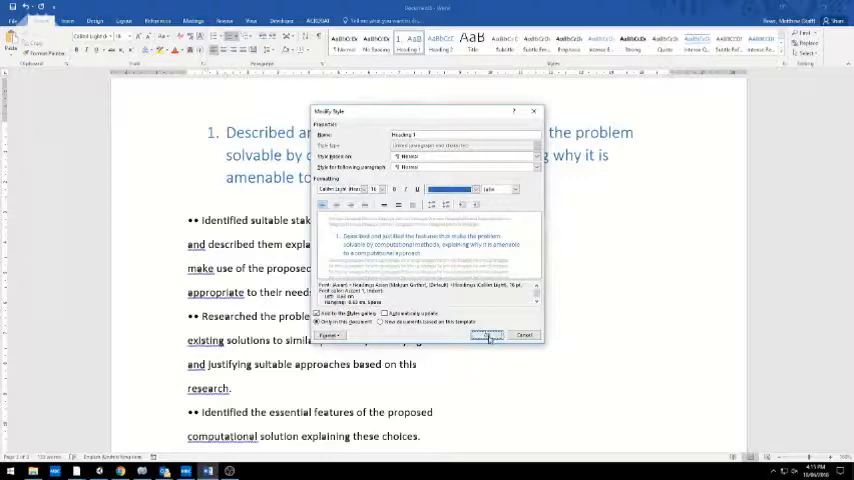
click(487, 334)
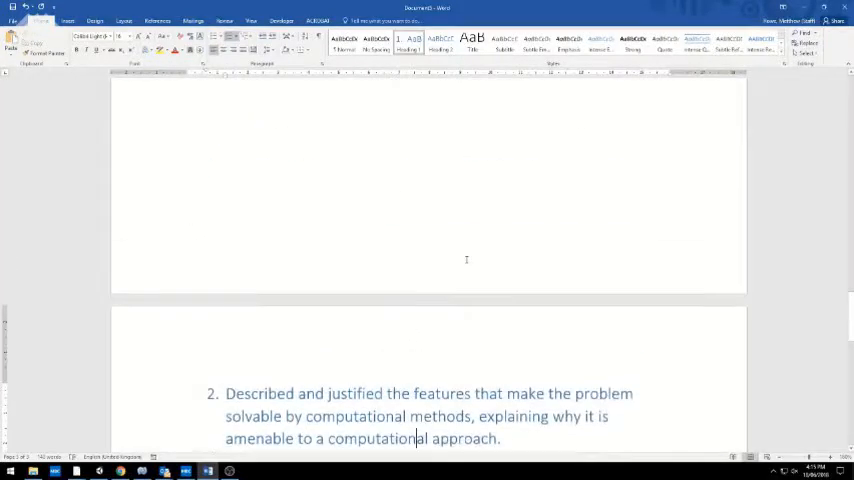
Remove the number from the Contents heading and rejoin the first bullet's lines
scroll(up, 3)
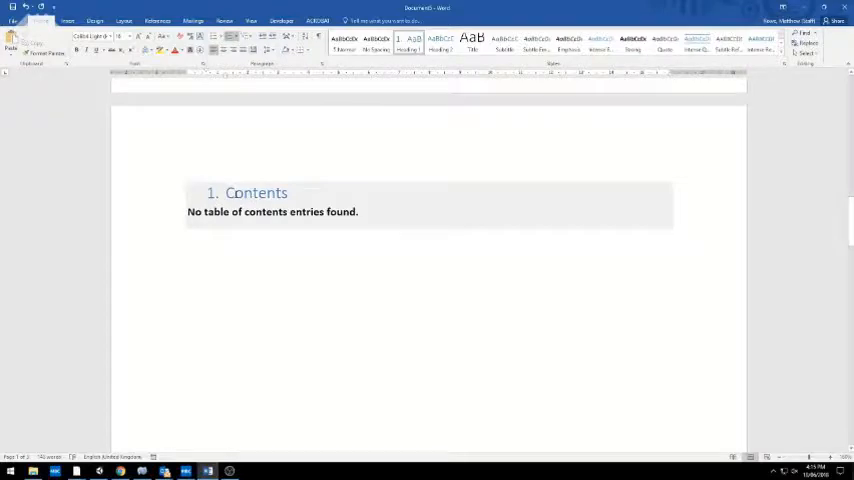
click(256, 192)
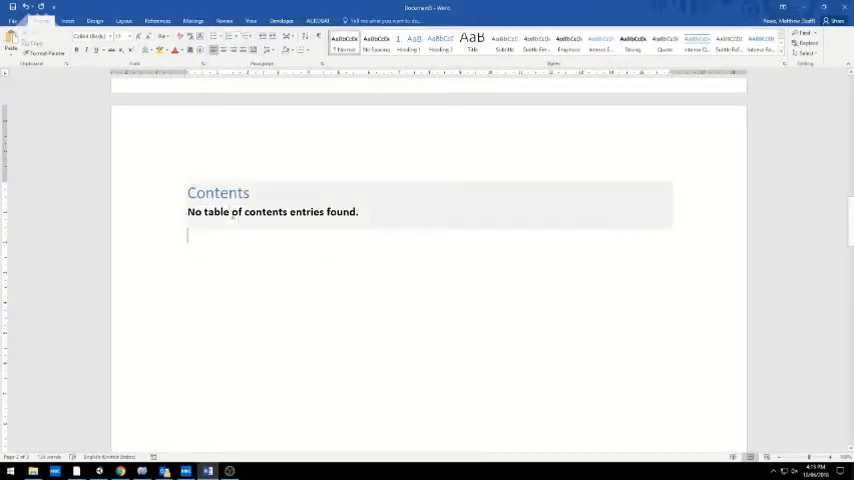
double_click(218, 192)
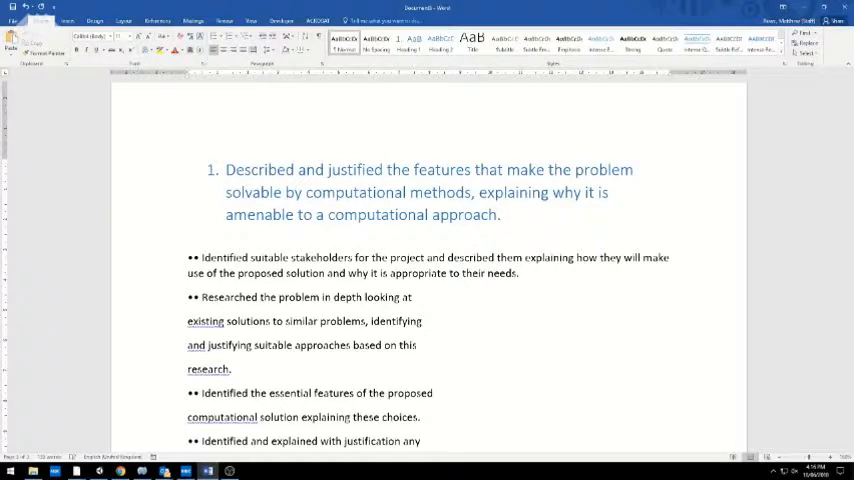
Style further criteria as Heading 1, reaching section 7 on measurable success criteria
scroll(down, 3)
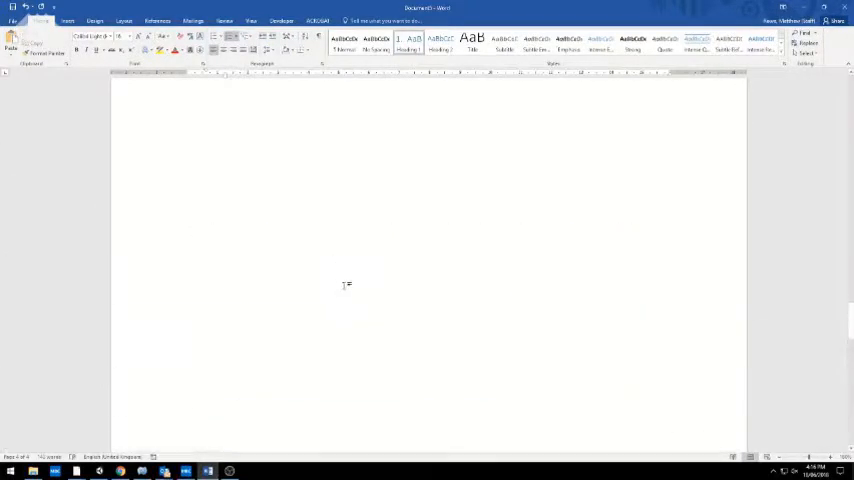
scroll(down, 3)
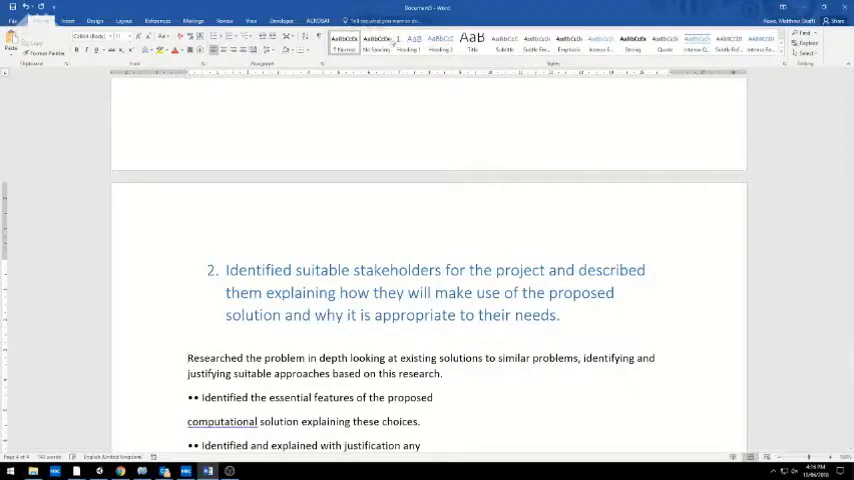
scroll(down, 3)
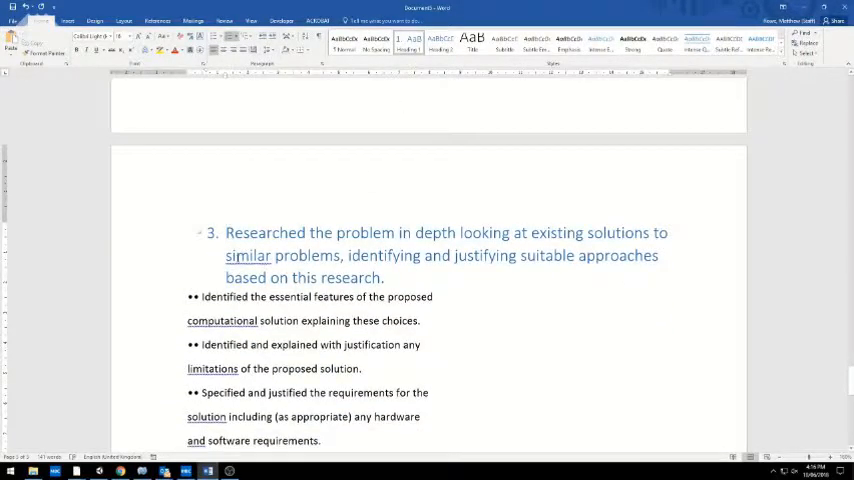
click(226, 232)
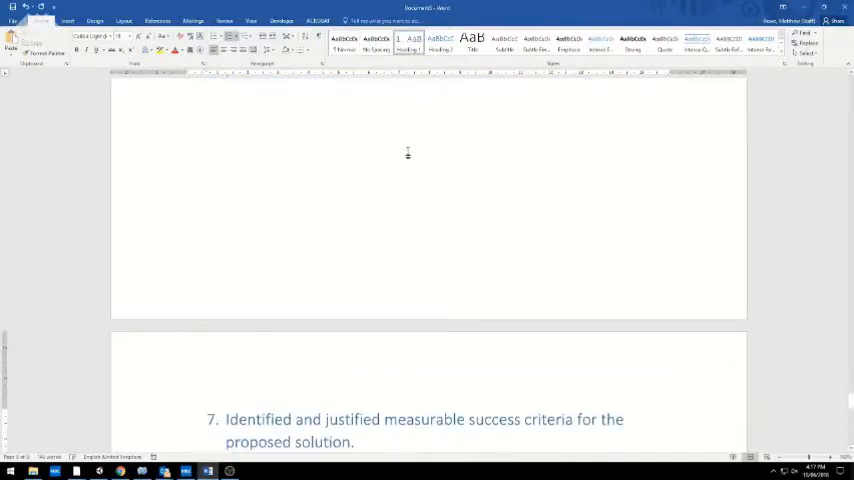
Update the table of contents field to list the seven criterion headings on pages 2–8
scroll(up, 3)
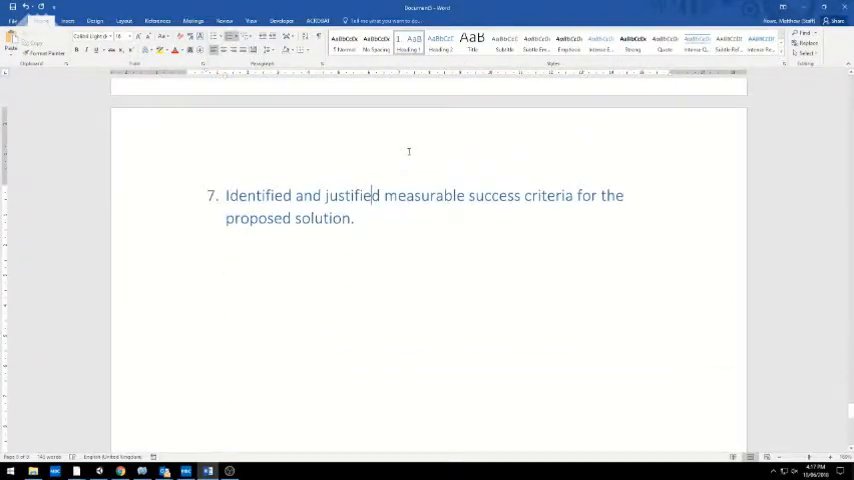
scroll(up, 3)
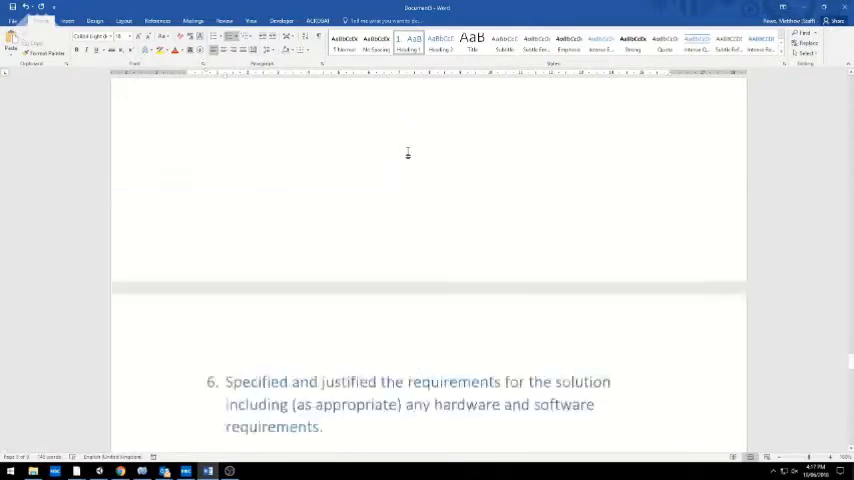
scroll(down, 3)
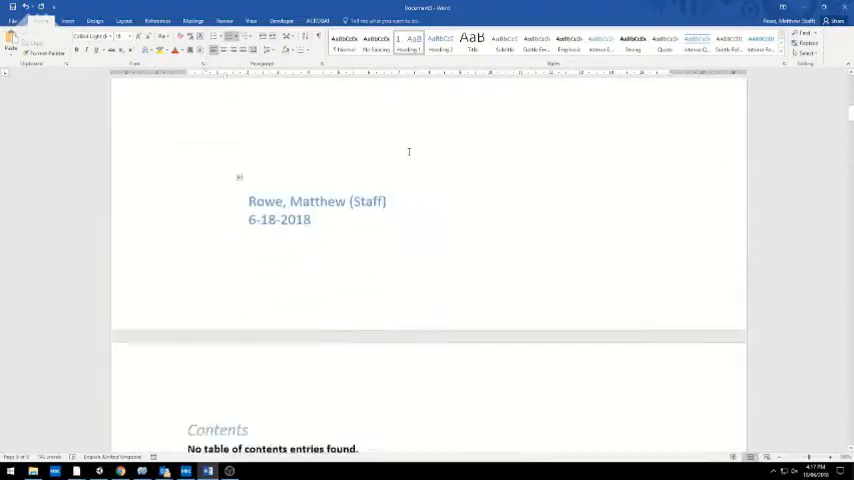
scroll(down, 3)
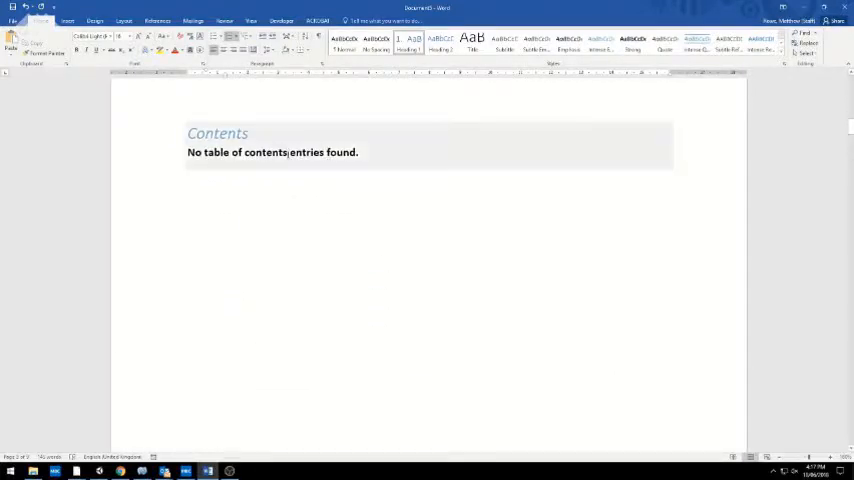
right_click(271, 152)
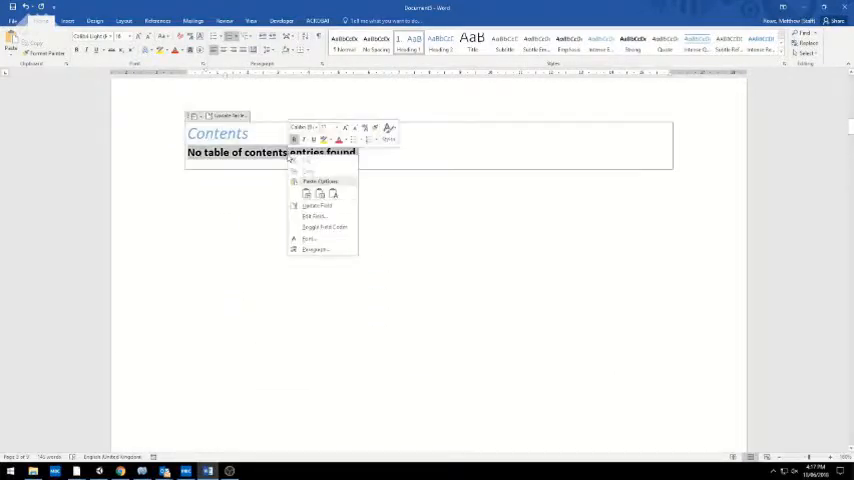
click(317, 206)
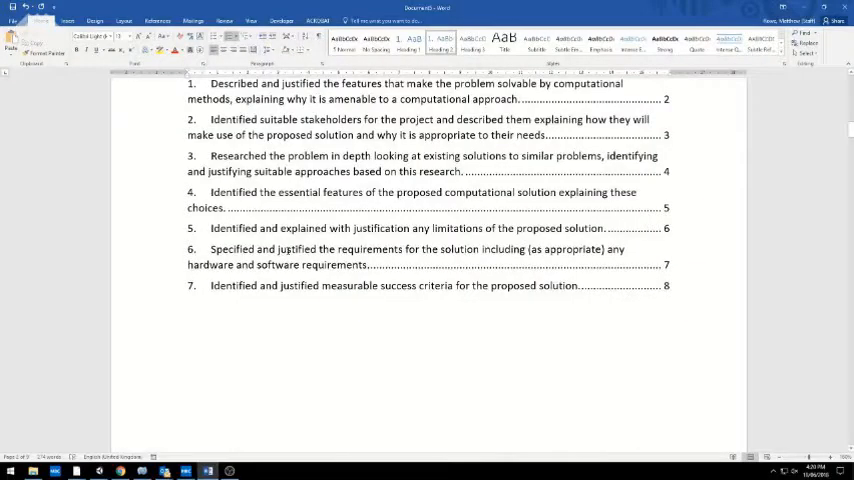
scroll(down, 3)
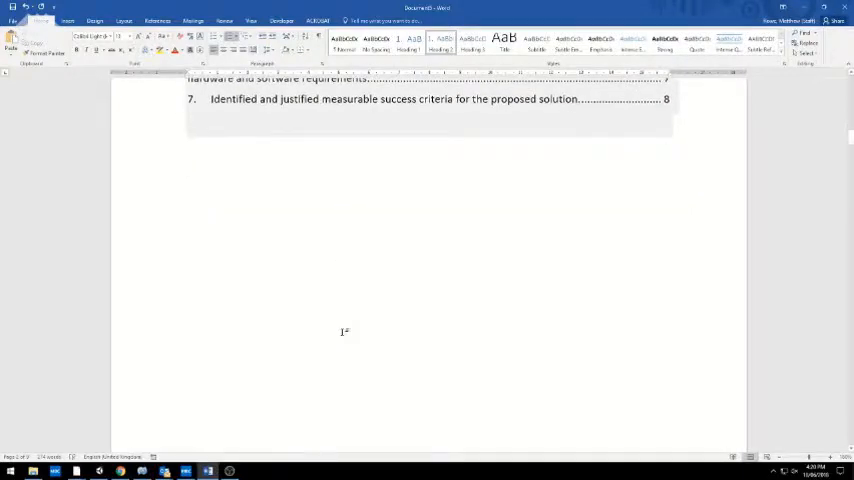
scroll(up, 3)
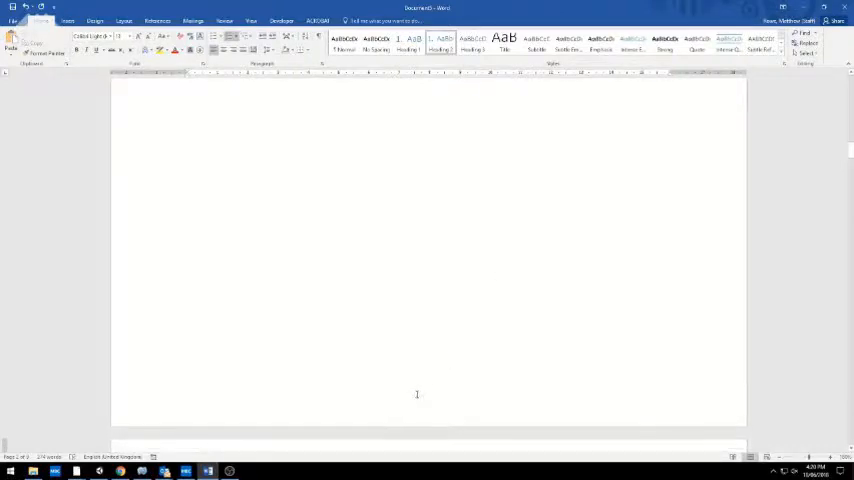
Add a bold centred Page X of Y footer using Bottom of Page > Bold Numbers 2
scroll(down, 3)
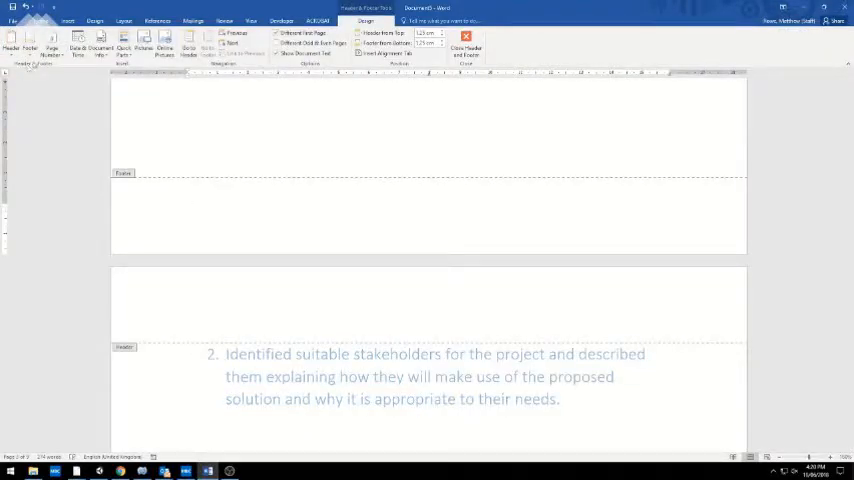
click(51, 48)
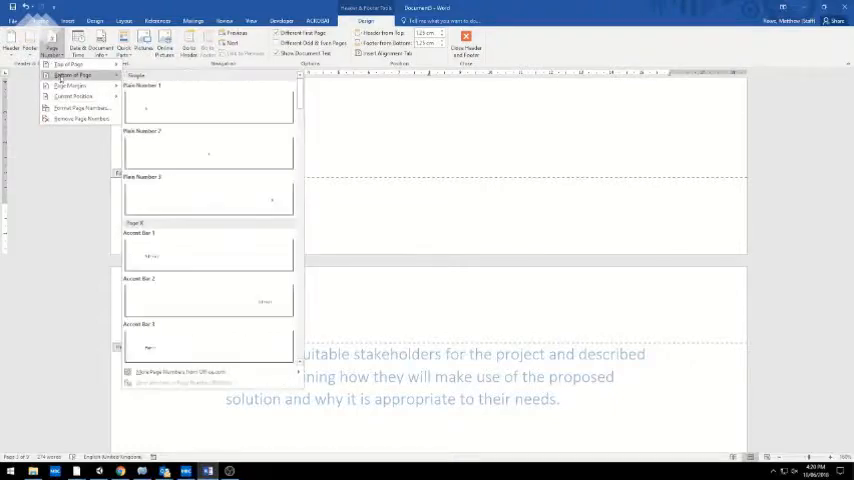
scroll(down, 3)
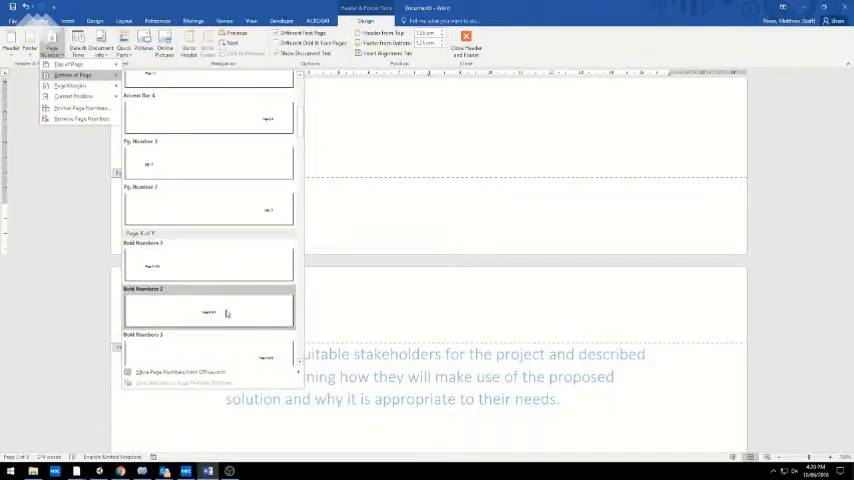
mouse_move(209, 313)
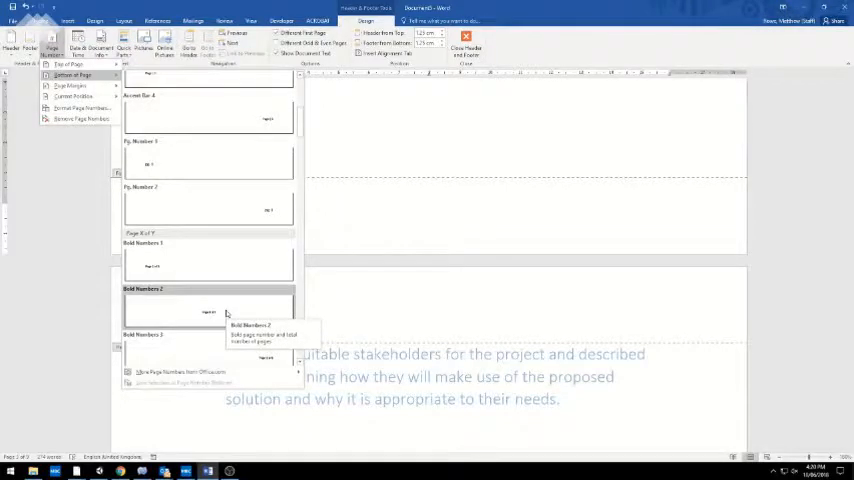
click(210, 300)
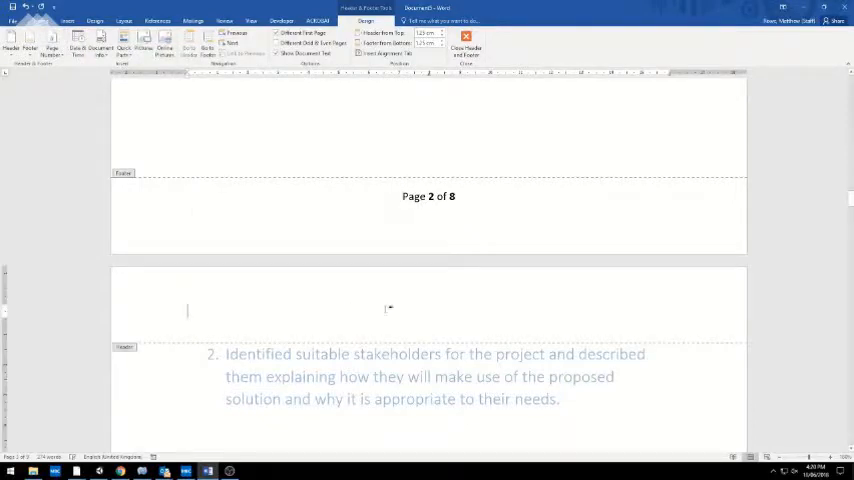
Put 'Matthew Rowe' and 'A2 Computer Science Project' in the header and close header editing
text(Matth)
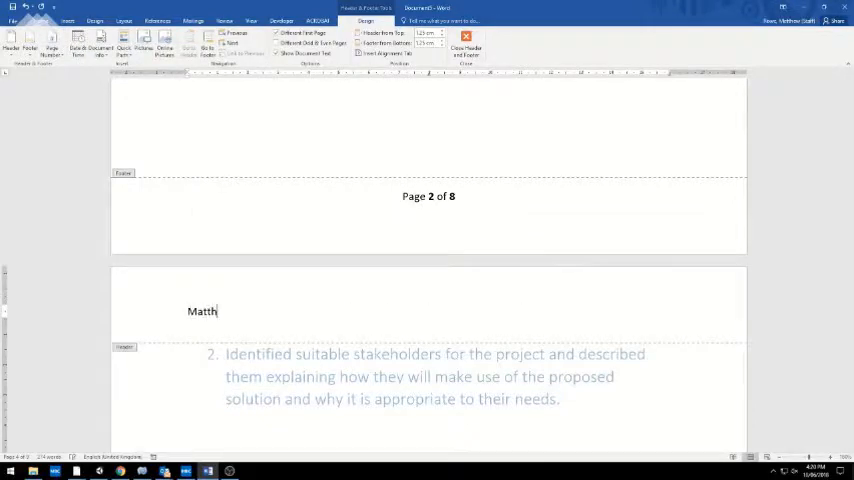
text(ew Rowe)
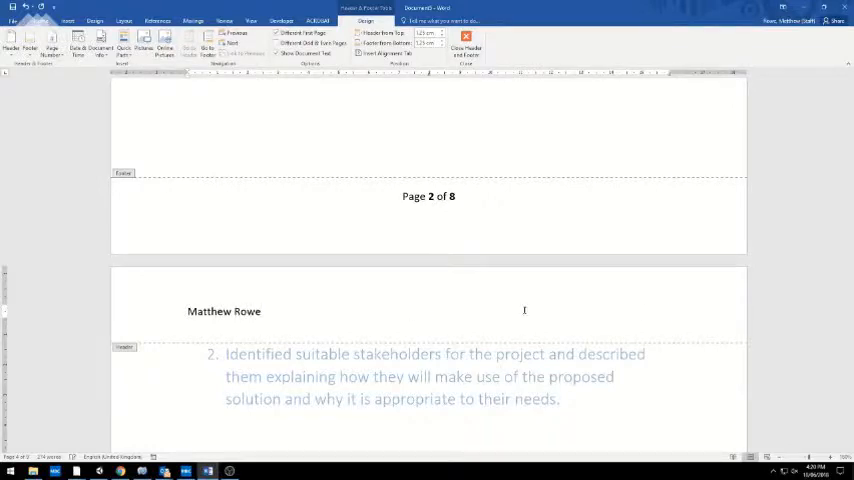
text(A2 Computer Sci)
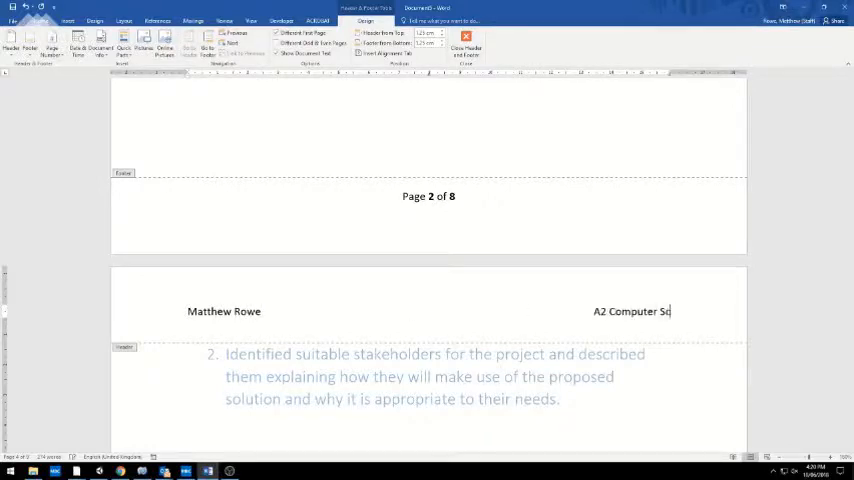
text(ience Project)
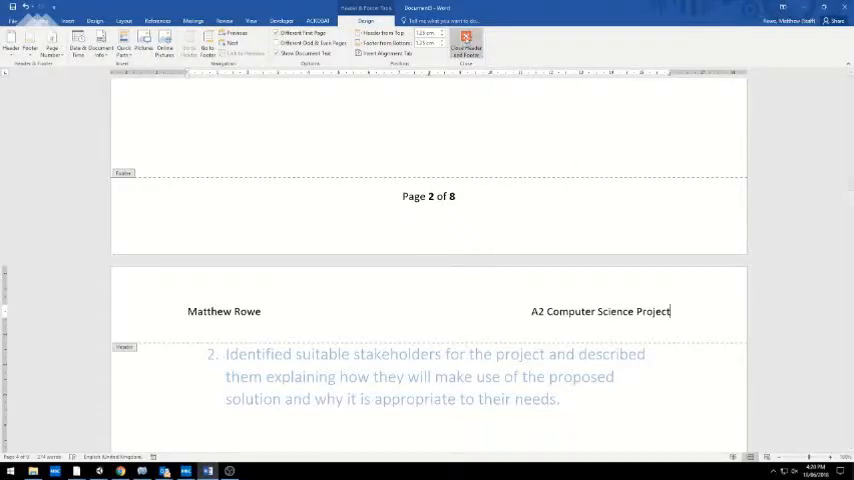
click(465, 45)
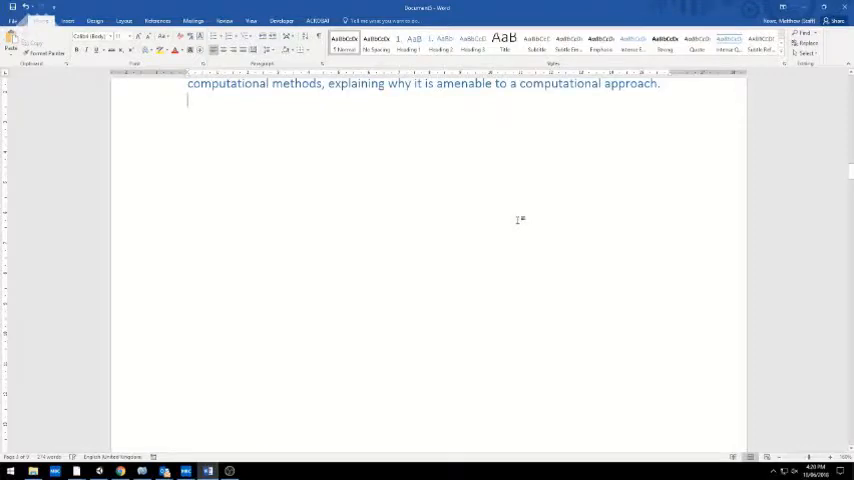
scroll(down, 3)
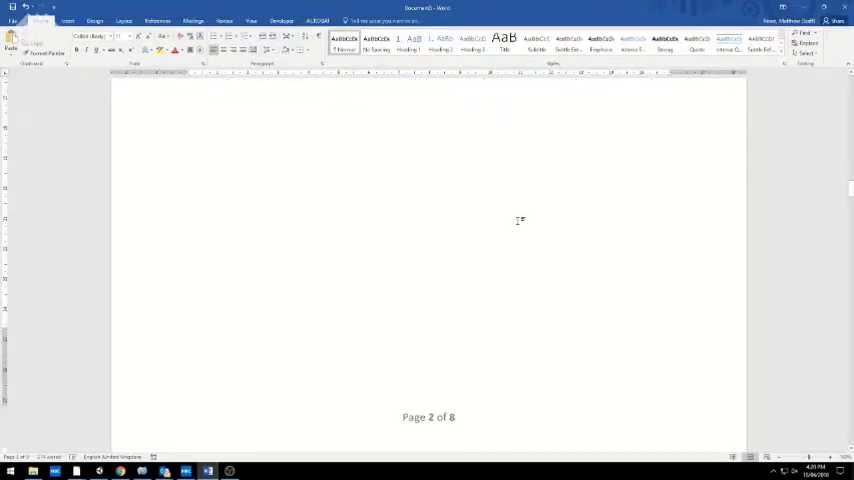
scroll(down, 3)
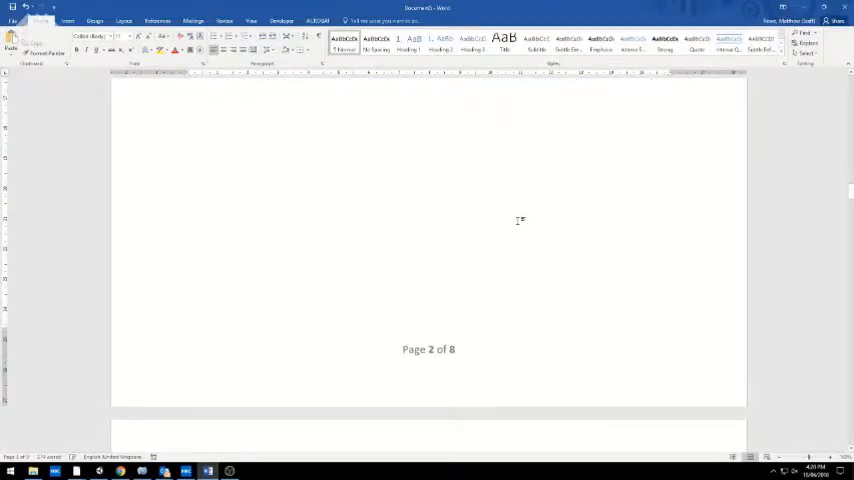
scroll(down, 3)
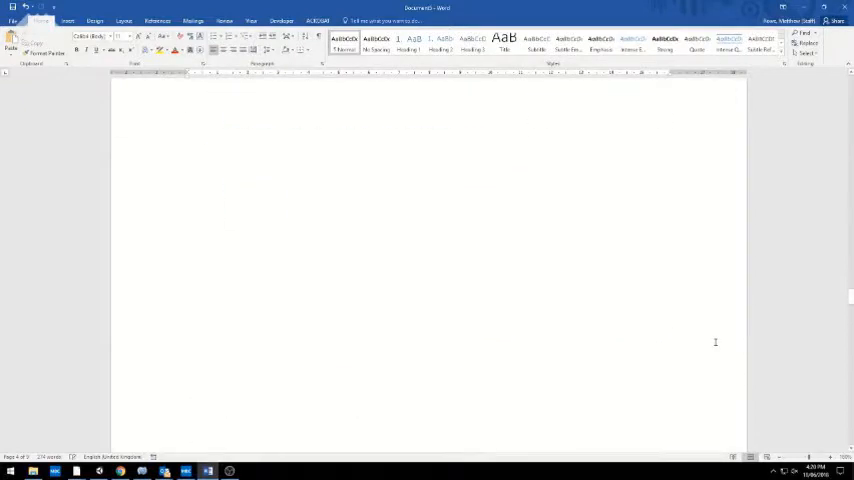
scroll(down, 3)
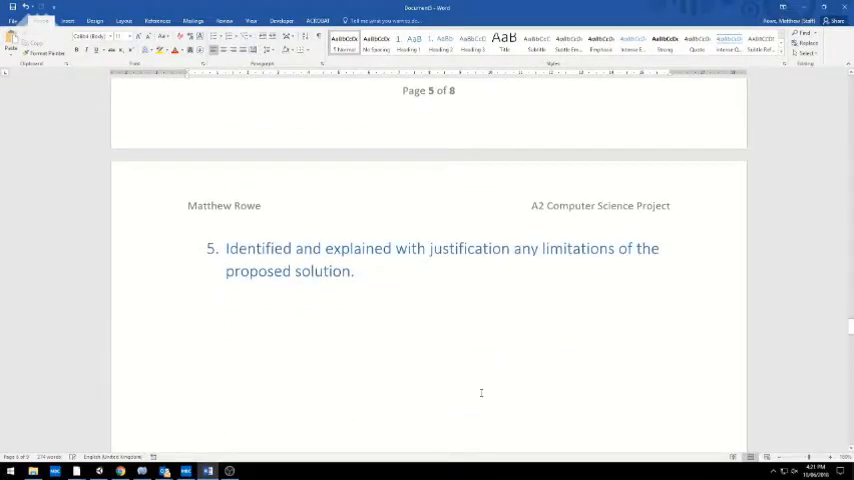
scroll(down, 3)
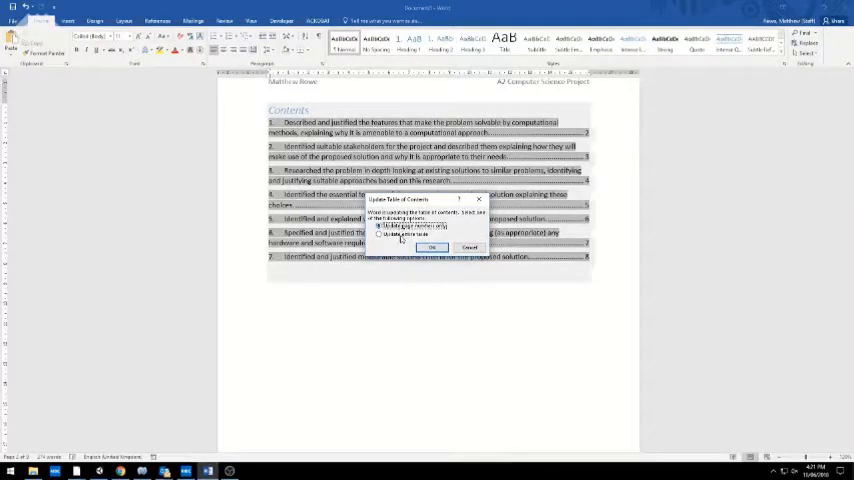
Update the entire table of contents so the Analysis entry appears above the sections
click(380, 234)
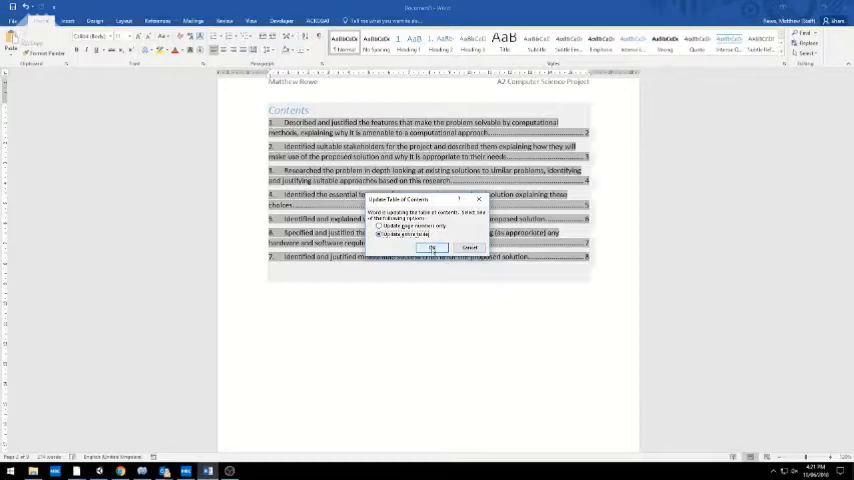
click(431, 247)
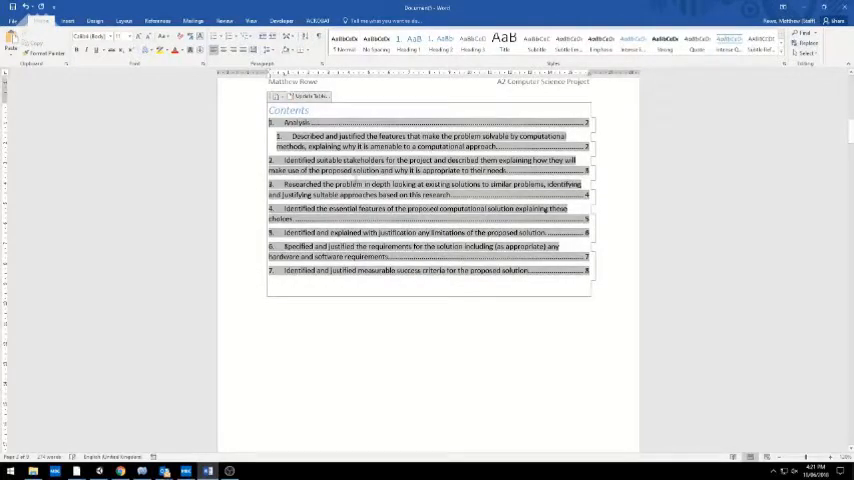